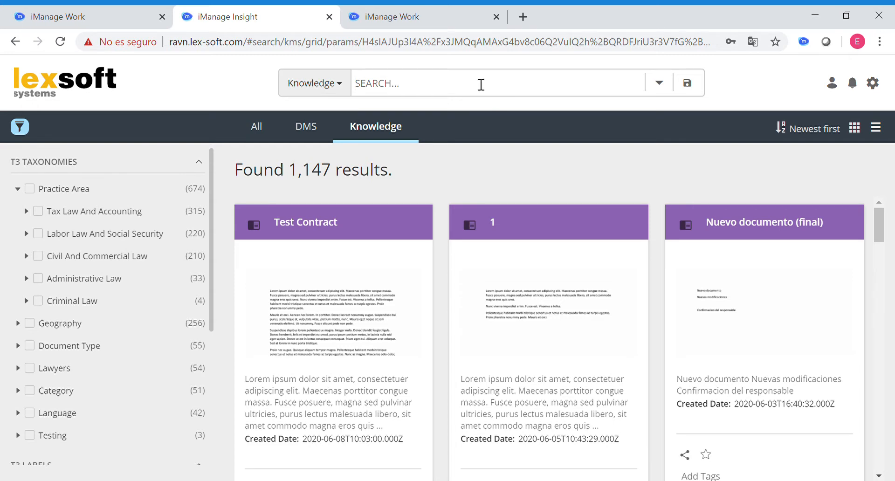
# Step: Search the Knowledge collection for 'contract', returning 298 results
pyautogui.write('contract')
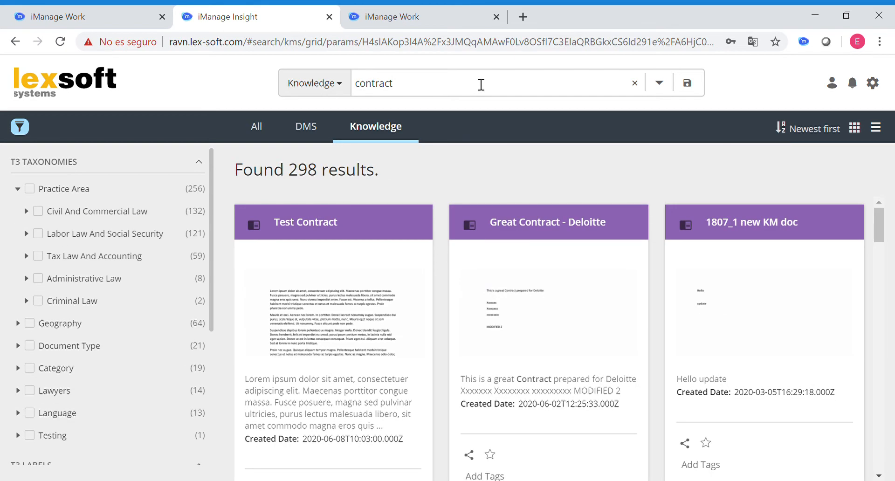
pyautogui.moveTo(188, 166)
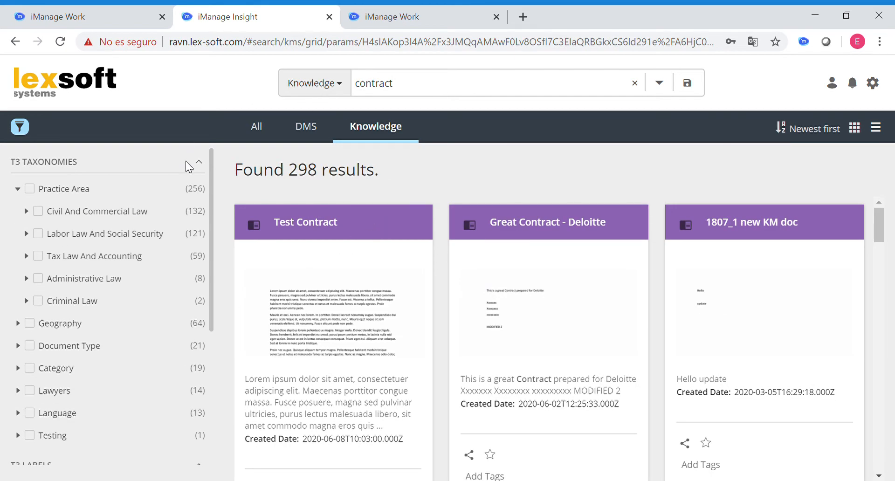
pyautogui.moveTo(321, 229)
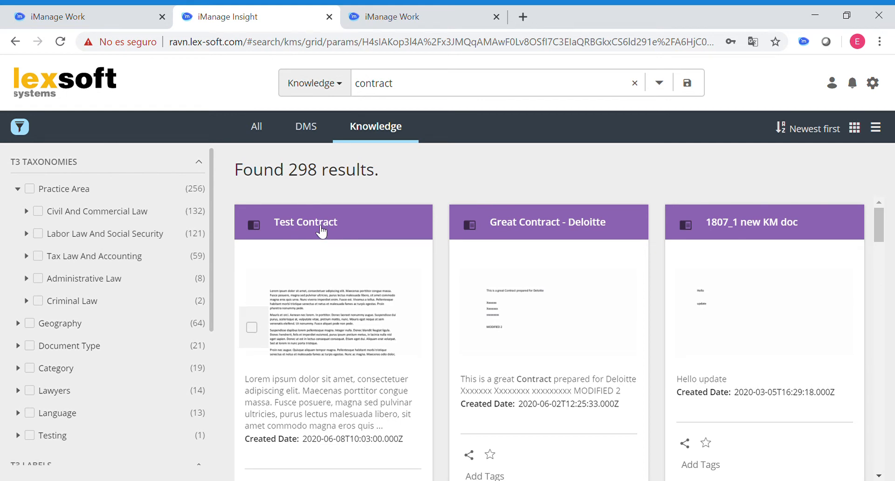
pyautogui.moveTo(334, 241)
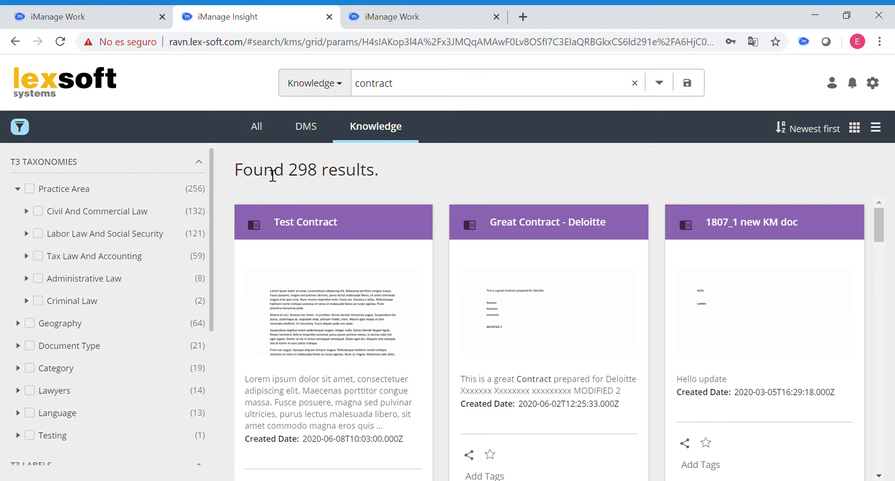
pyautogui.moveTo(30, 268)
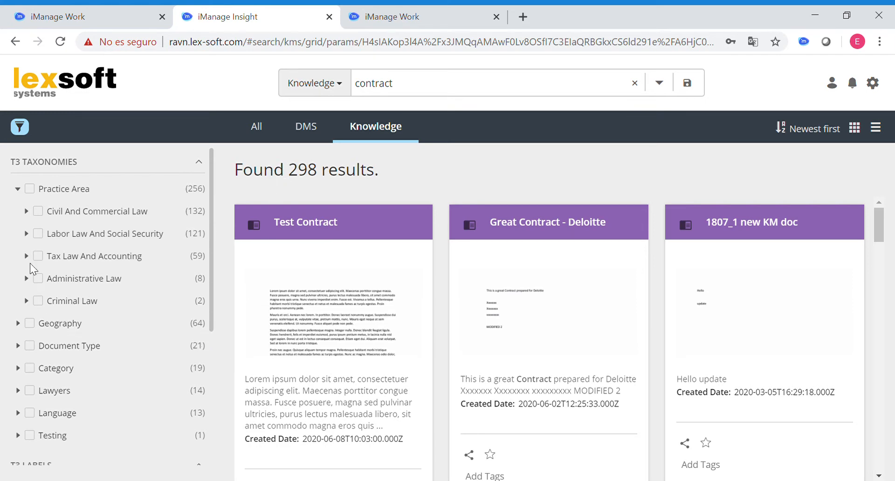
# Step: Filter the contract results to Tax Law And Accounting and one author label, leaving only Test Contract
pyautogui.click(38, 256)
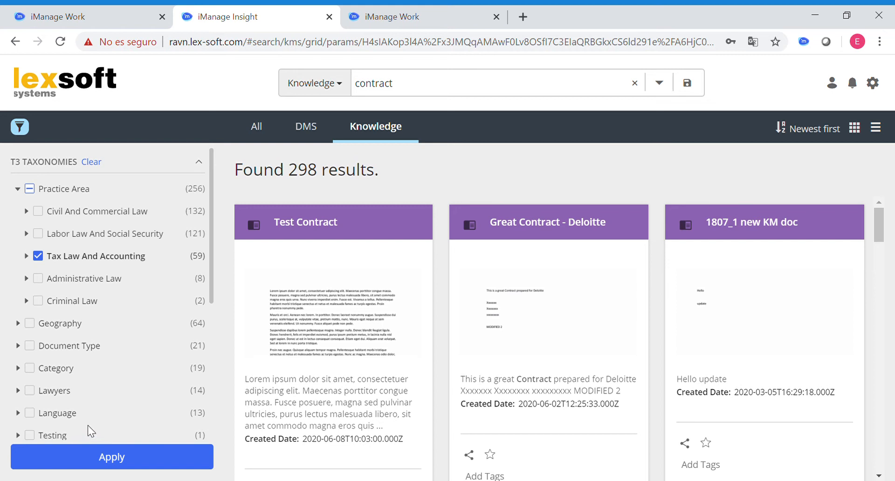
pyautogui.moveTo(111, 432)
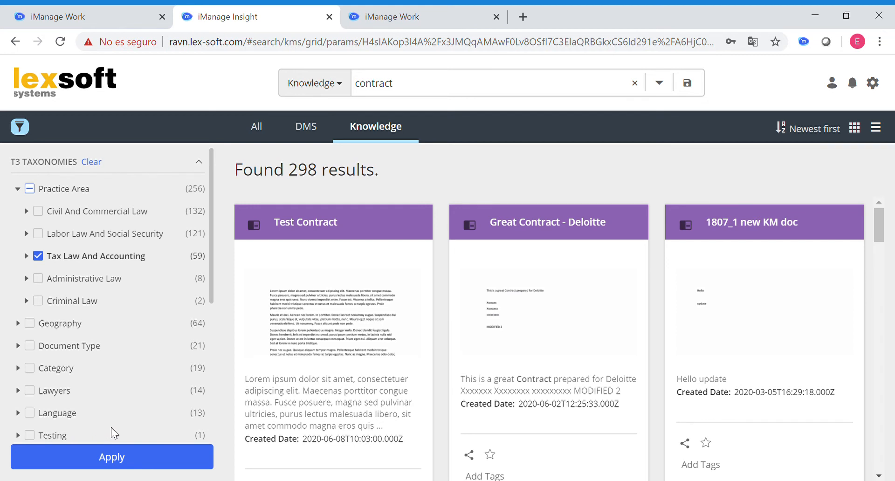
pyautogui.moveTo(110, 437)
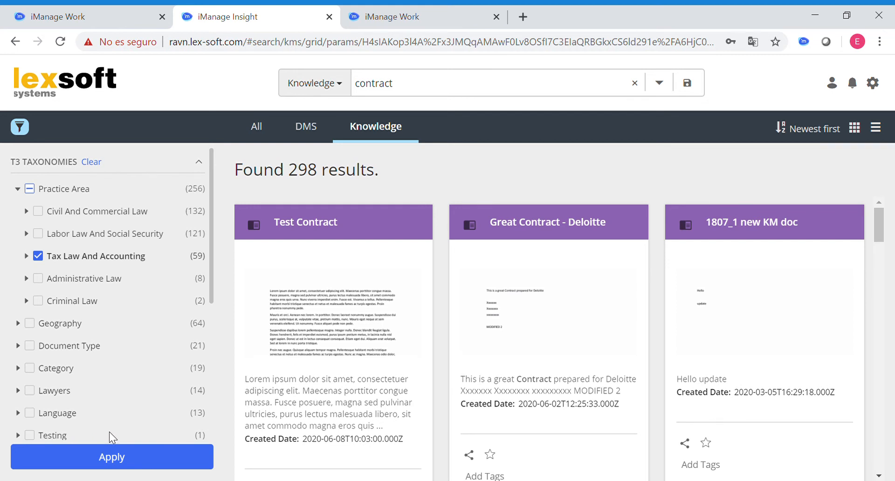
pyautogui.click(112, 457)
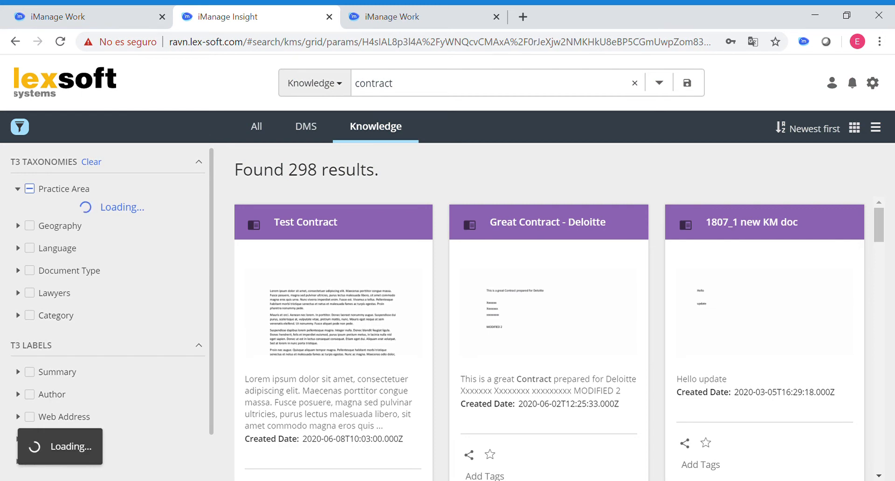
pyautogui.click(40, 211)
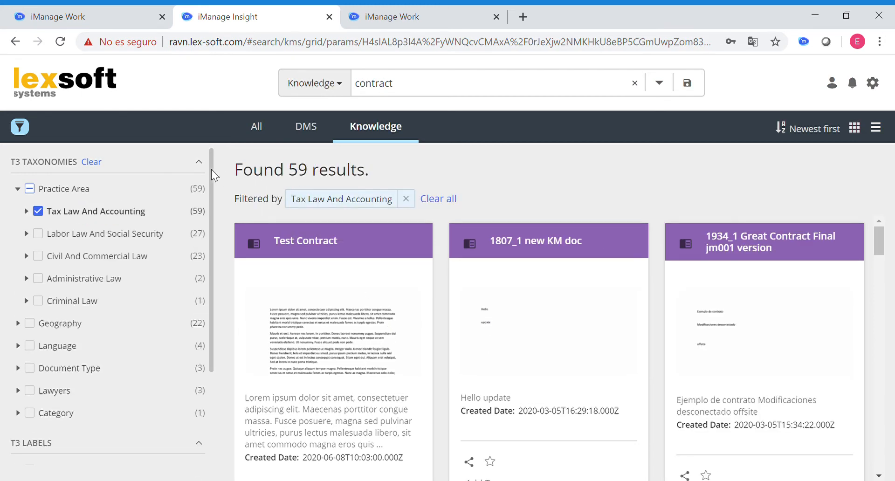
pyautogui.scroll(-3)
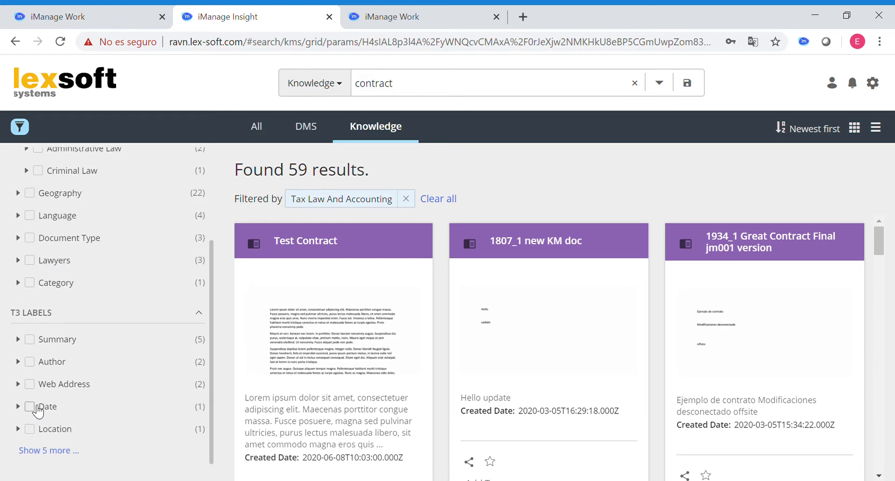
pyautogui.click(18, 362)
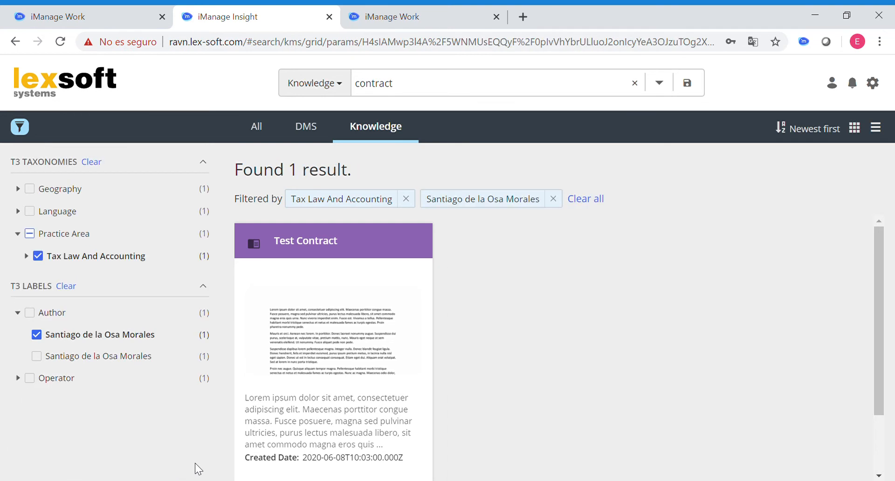
pyautogui.moveTo(334, 222)
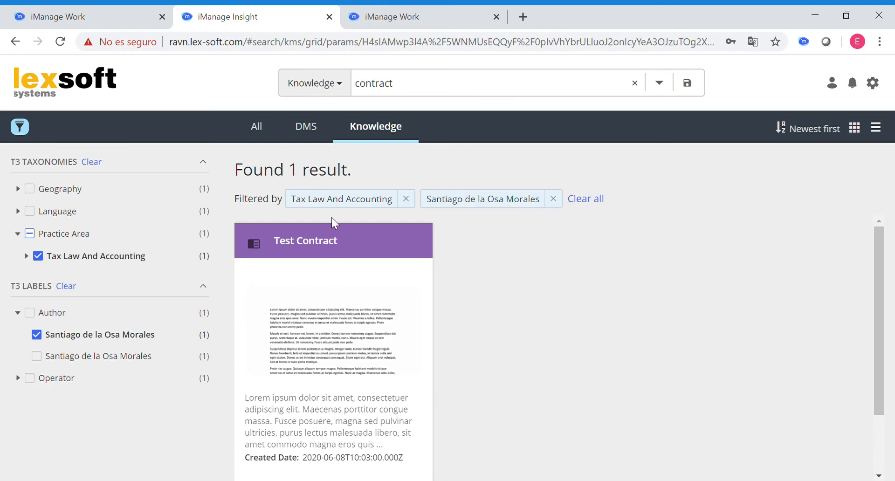
# Step: Preview Test Contract and search it for 'lorem', highlighting five matches
pyautogui.click(306, 241)
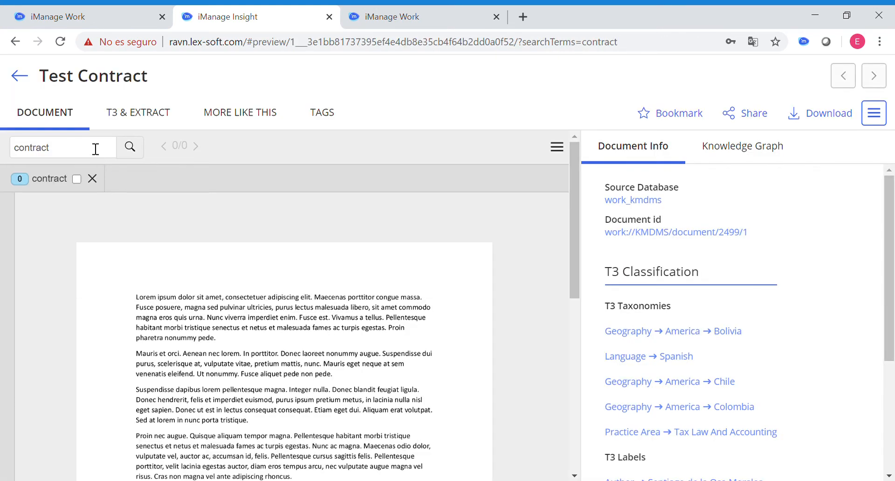
pyautogui.write('lor')
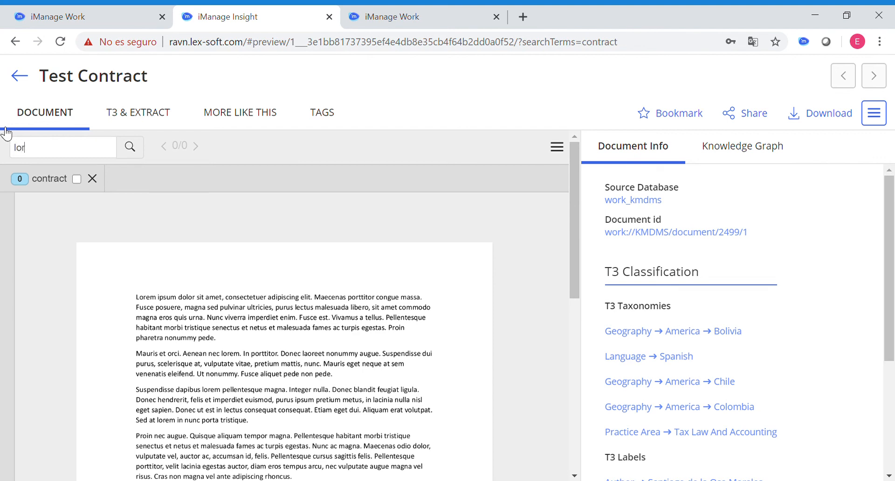
pyautogui.press('Enter')
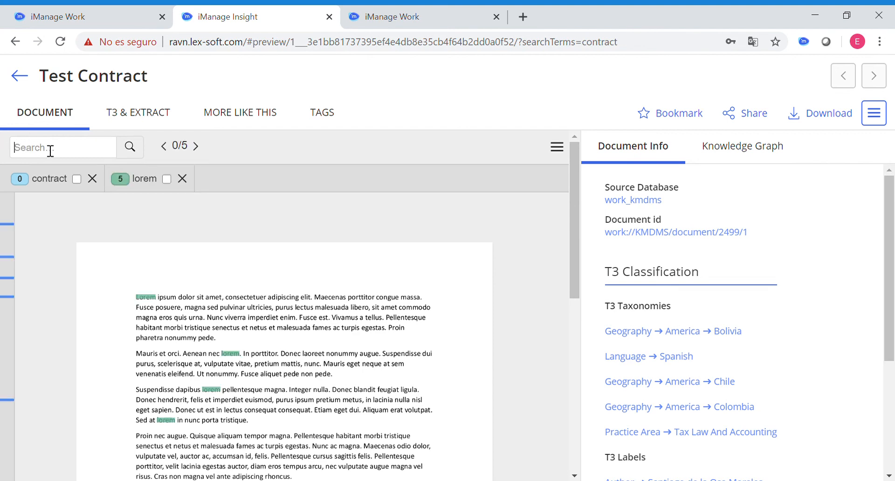
# Step: Scroll Document Info down to Test Contract's T3 Taxonomies and T3 Labels
pyautogui.scroll(-3)
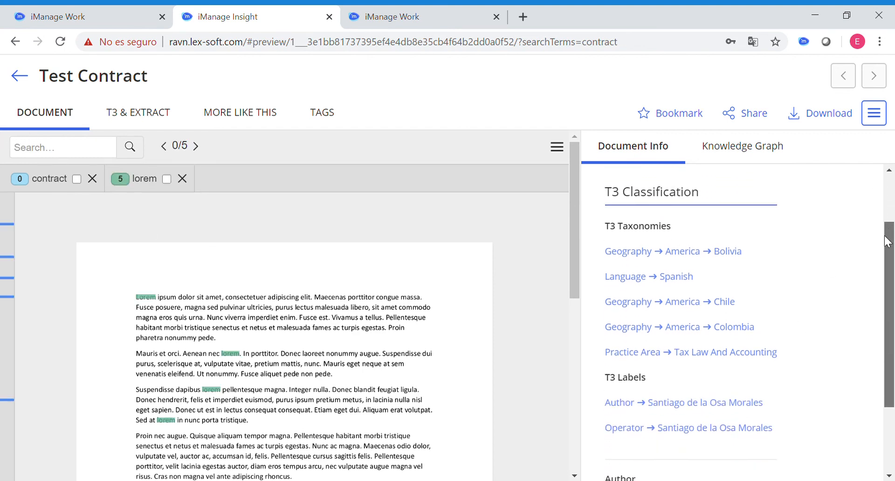
pyautogui.scroll(-3)
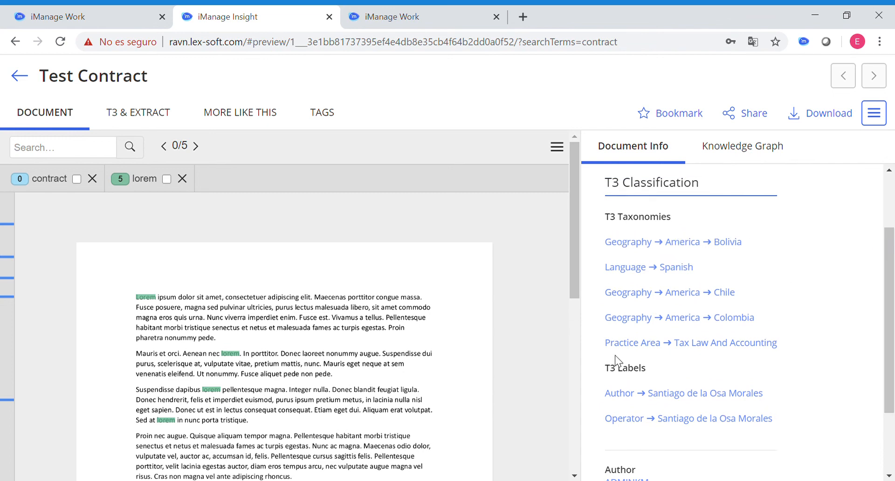
pyautogui.moveTo(614, 332)
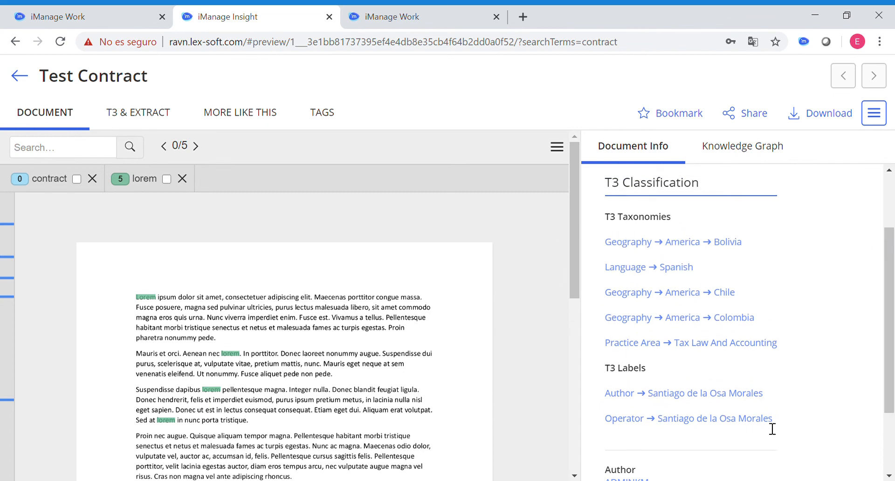
pyautogui.moveTo(774, 390)
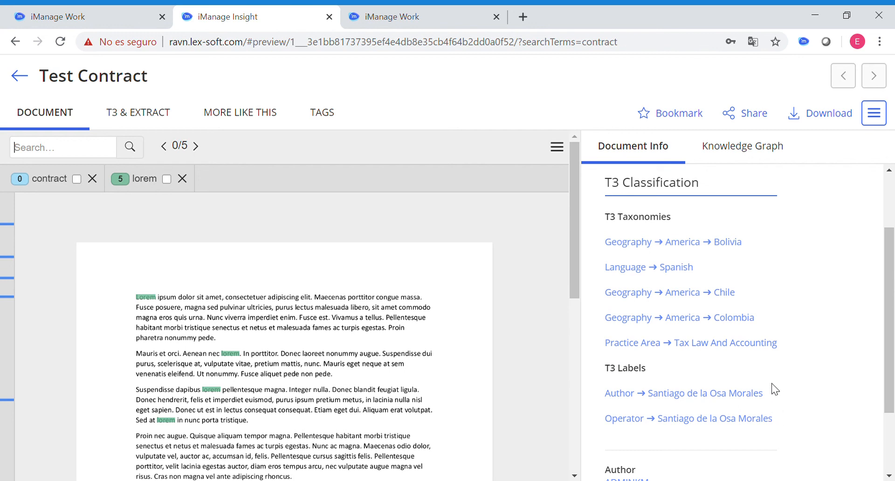
pyautogui.moveTo(679, 394)
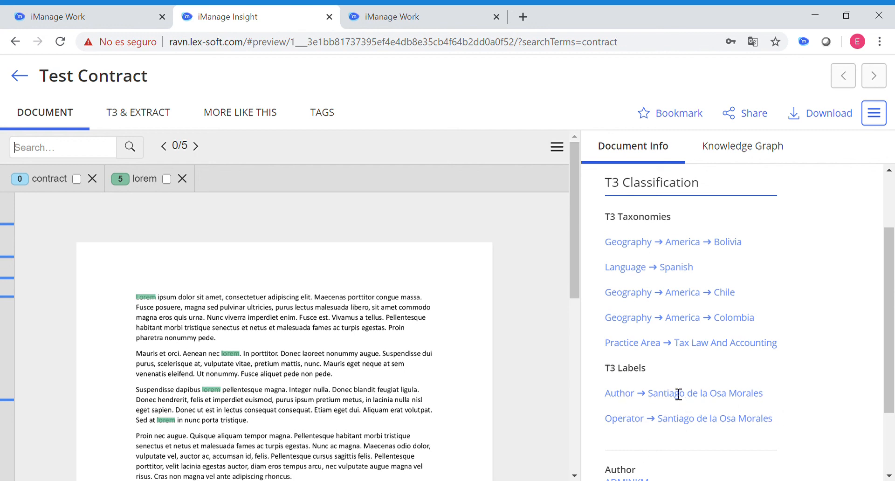
pyautogui.moveTo(685, 356)
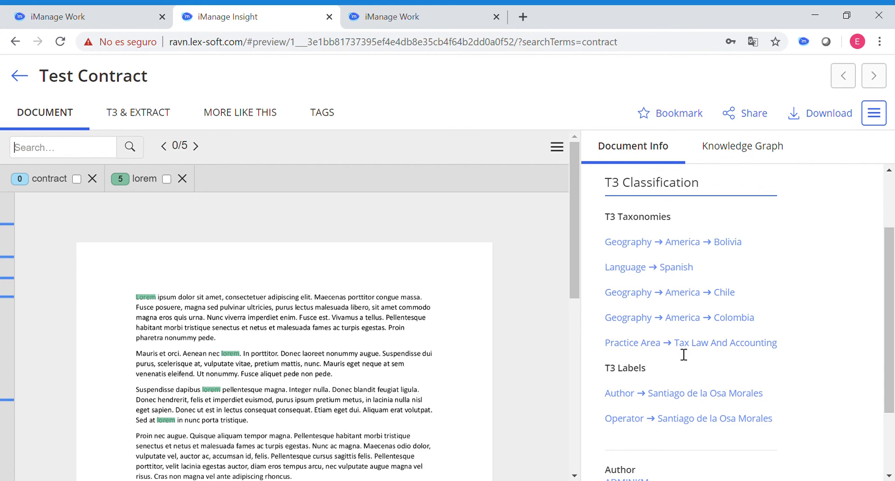